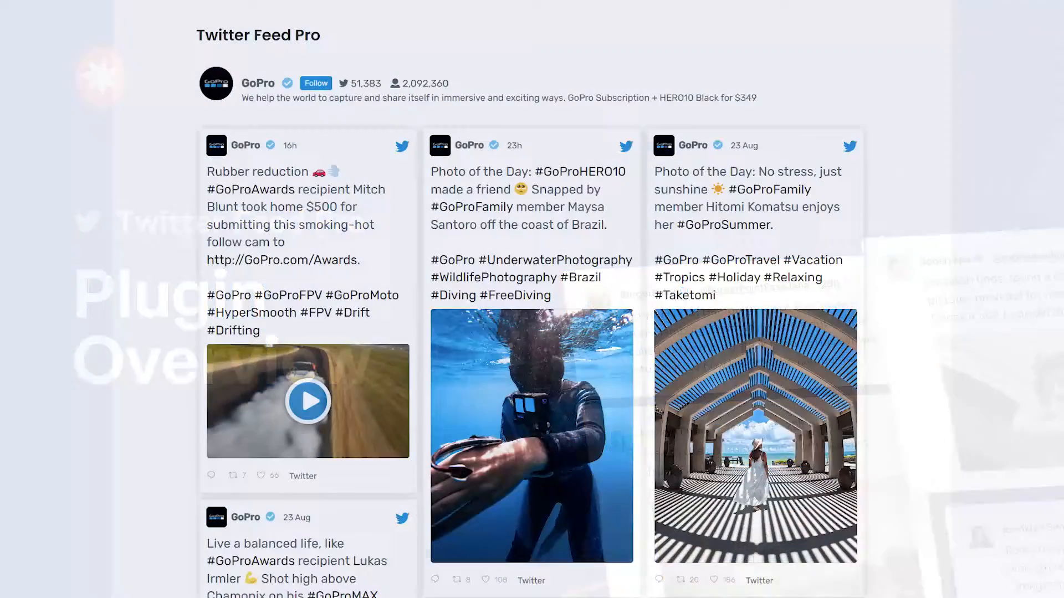
Step: Scroll down the finished GoPro masonry feed page before heading to the All Feeds dashboard
scroll("down", 3)
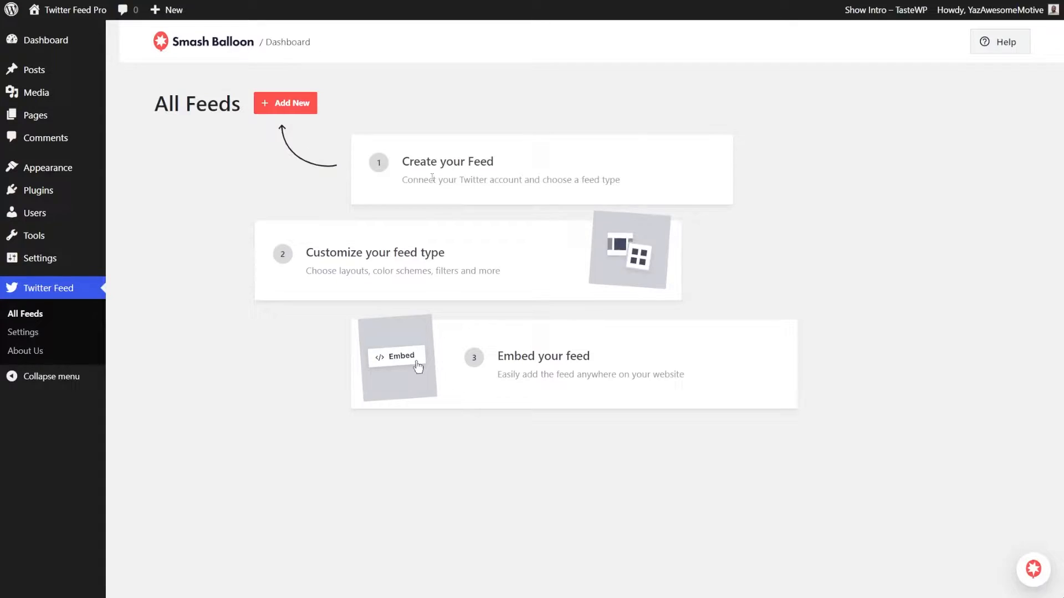
Step: Add a new feed of type User Timeline and proceed to the handle-entry step
left_click(285, 103)
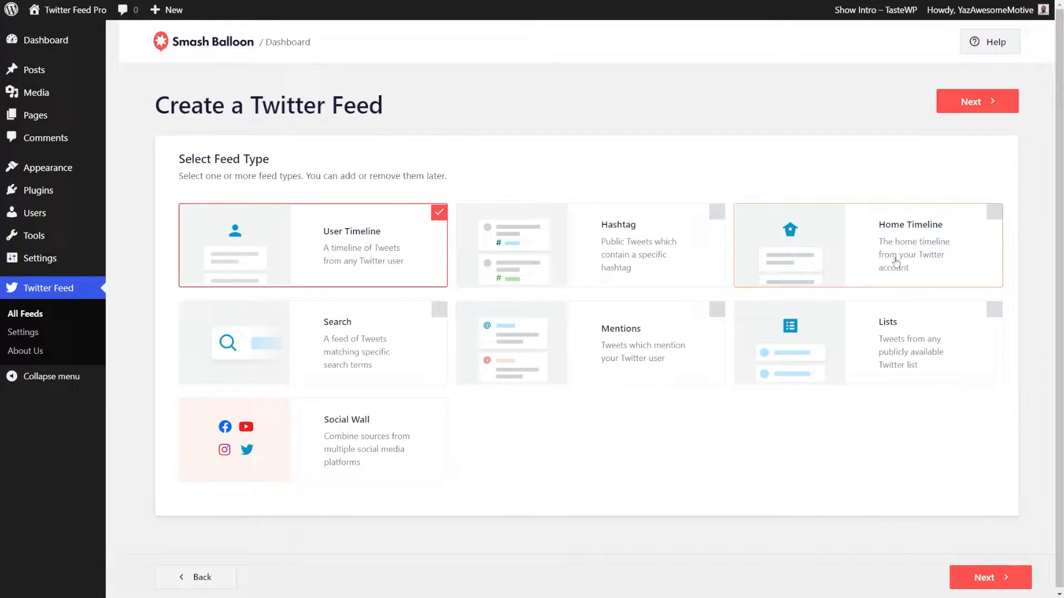
mouse_move(410, 356)
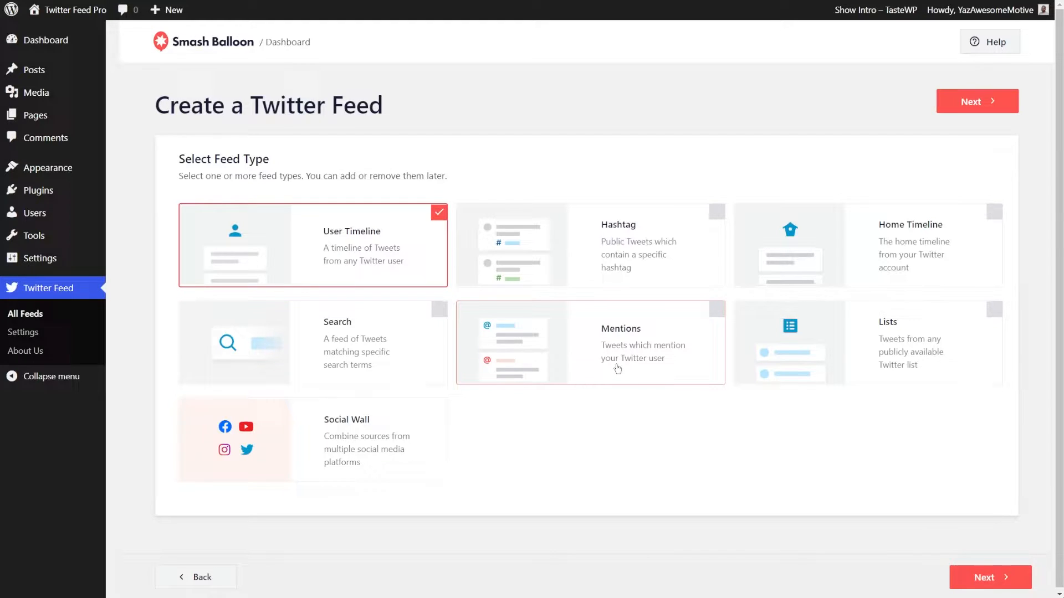
mouse_move(922, 371)
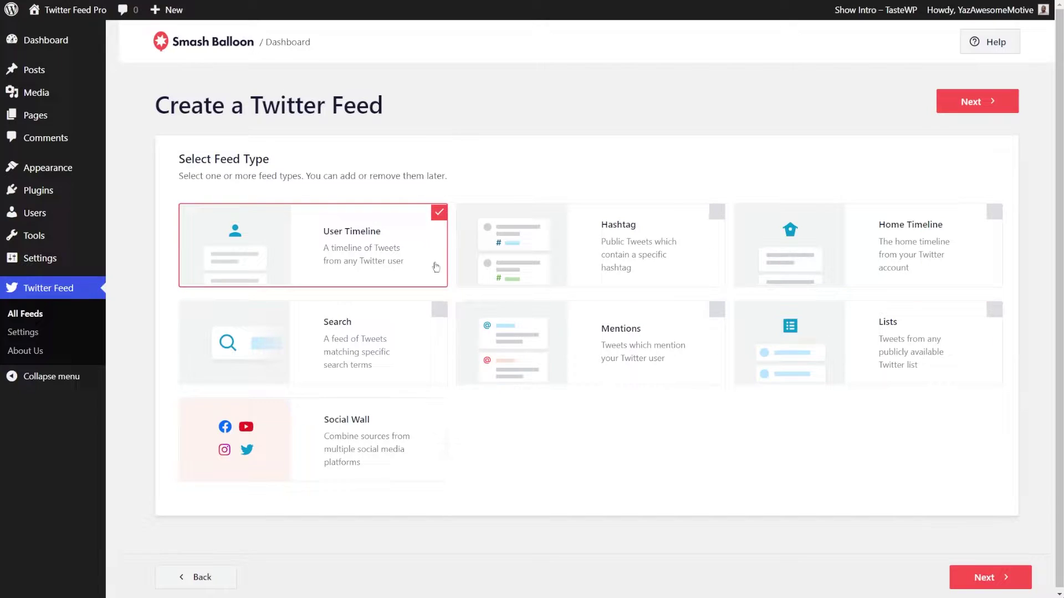
mouse_move(542, 259)
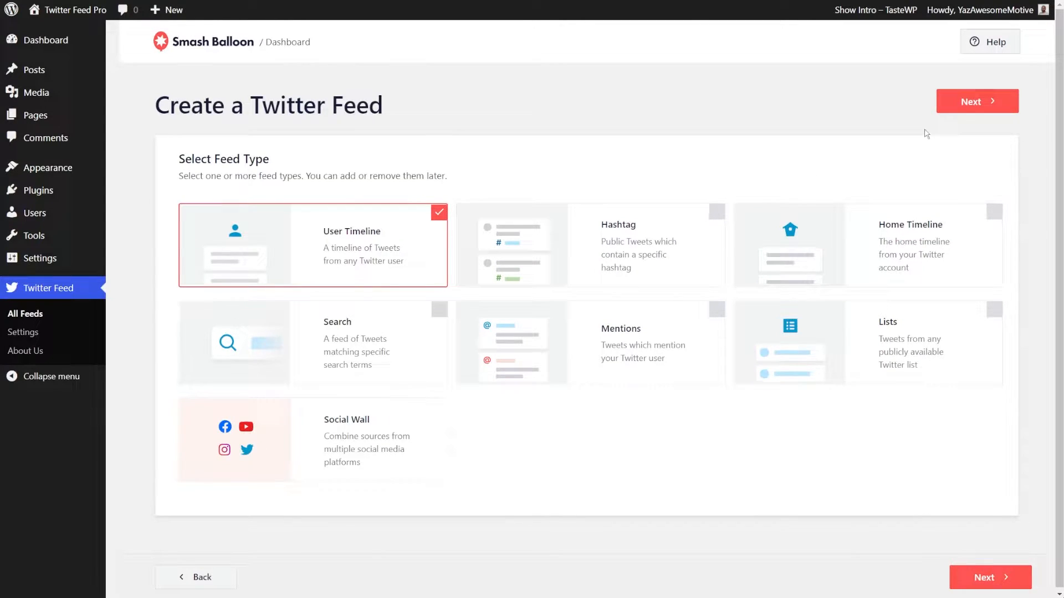
left_click(977, 101)
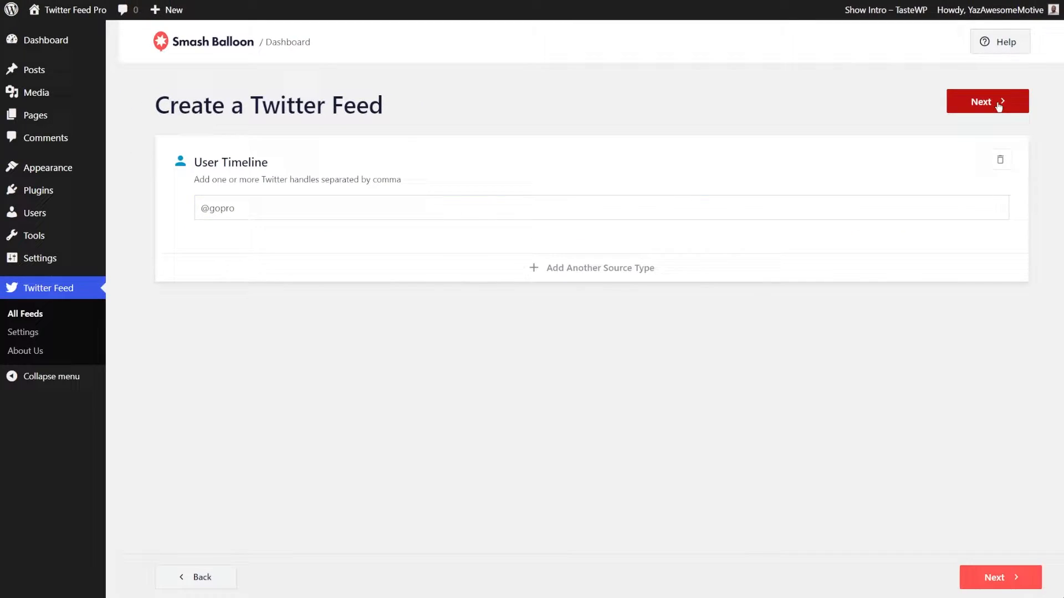
left_click(986, 101)
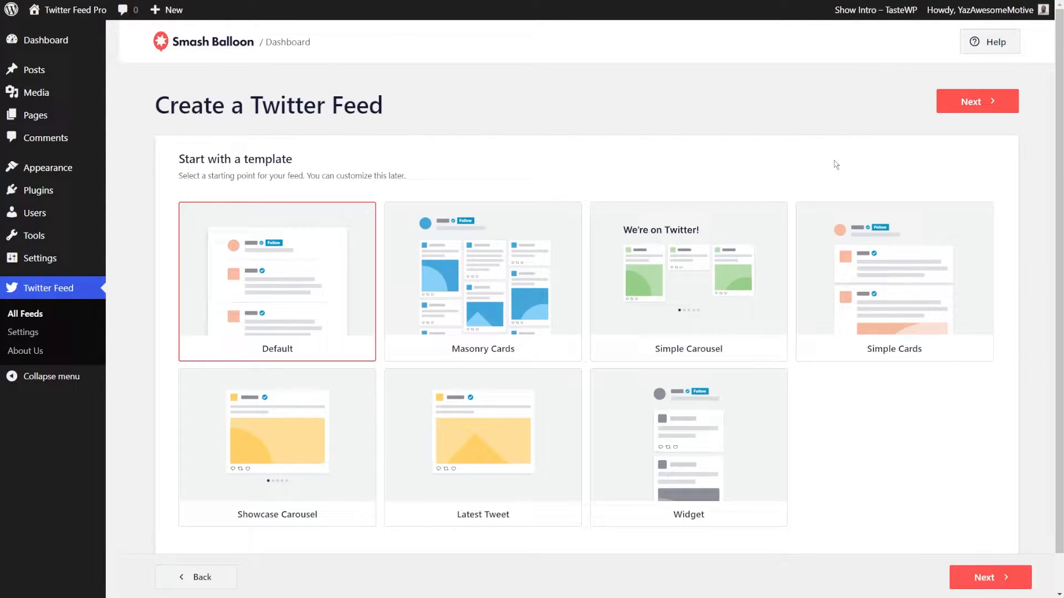
mouse_move(557, 310)
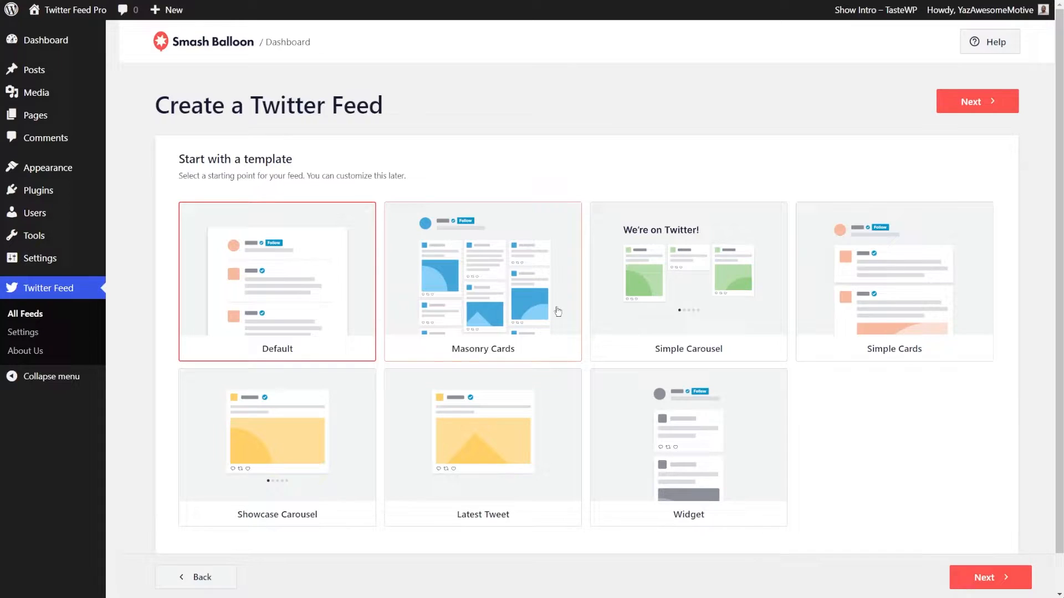
mouse_move(751, 310)
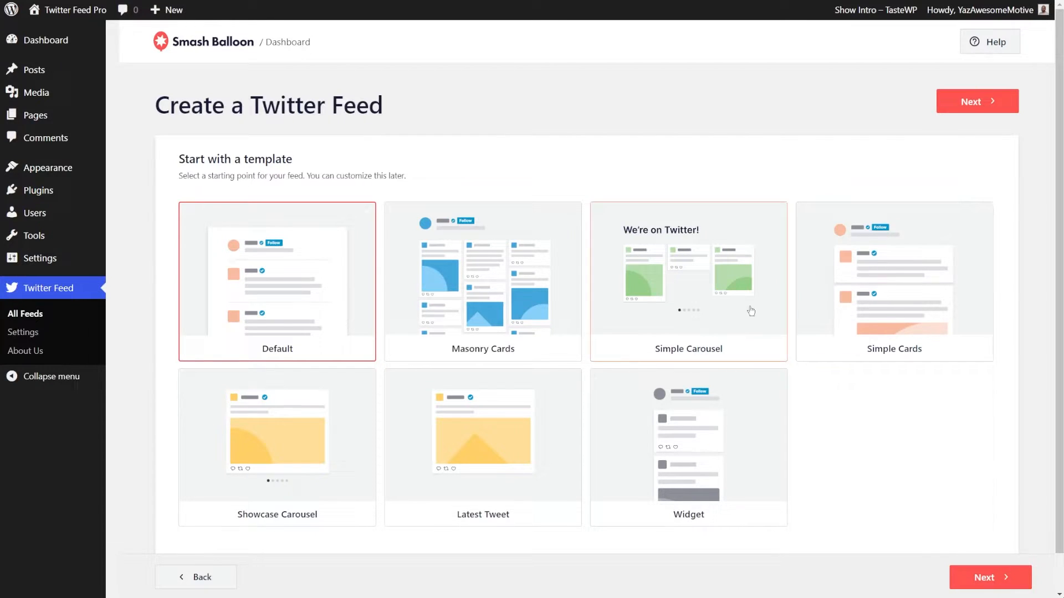
mouse_move(370, 319)
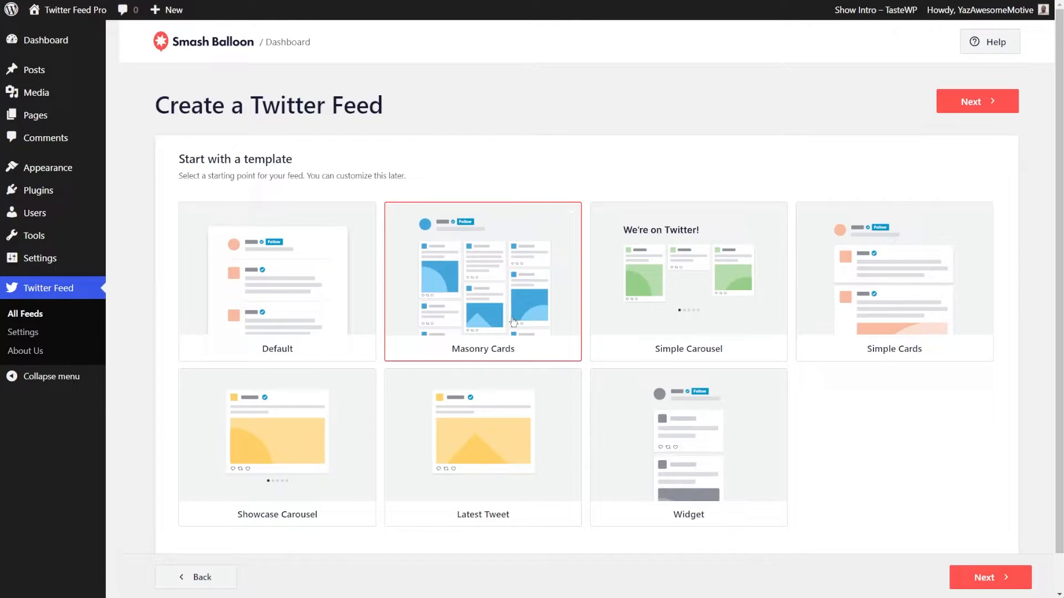
left_click(977, 100)
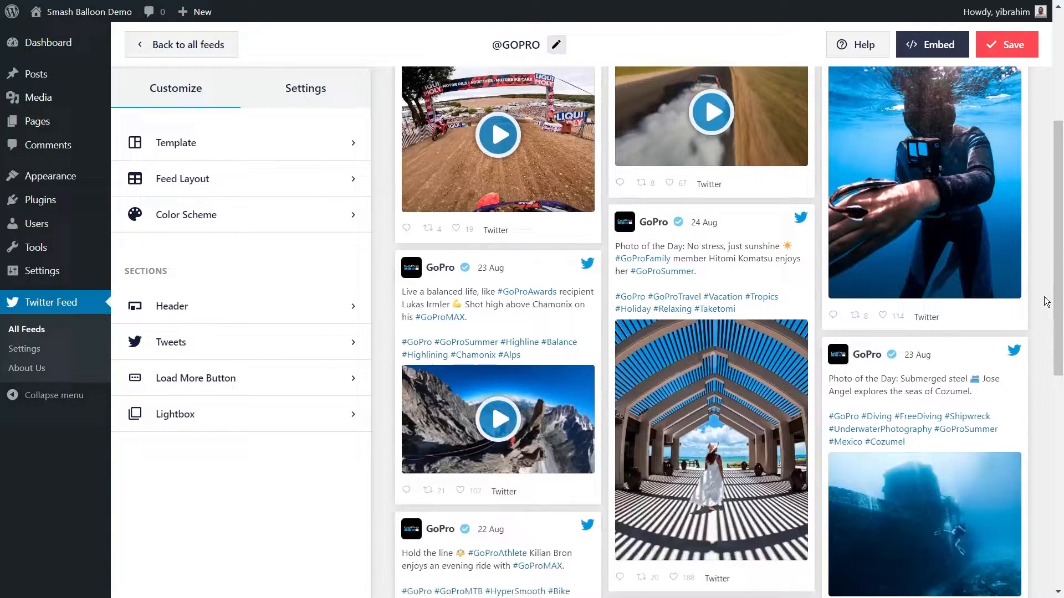
Step: Copy the feed's embed shortcode and choose to add it to a page
scroll("down", 3)
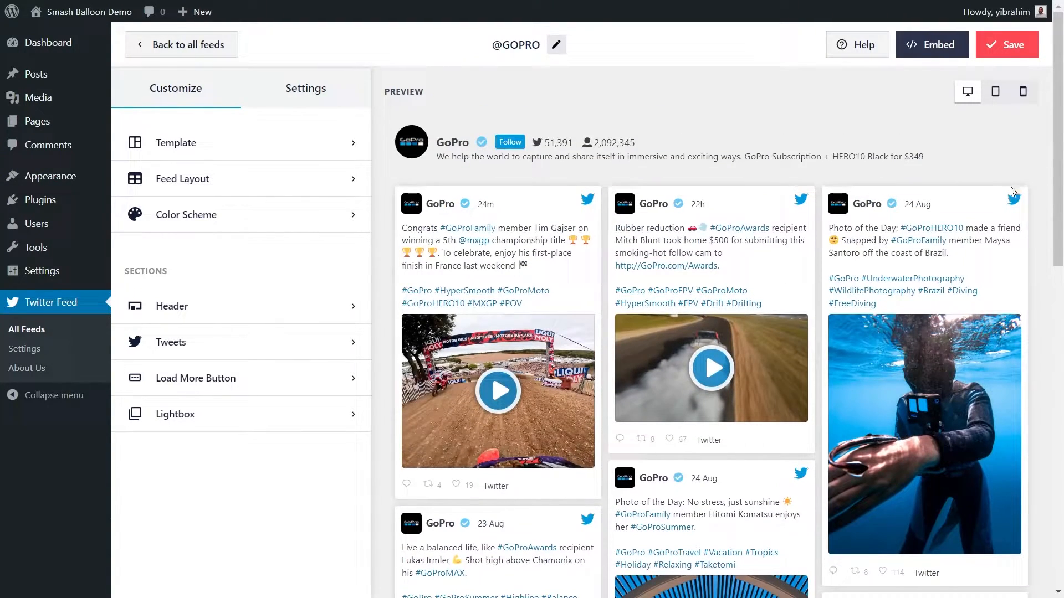
mouse_move(925, 82)
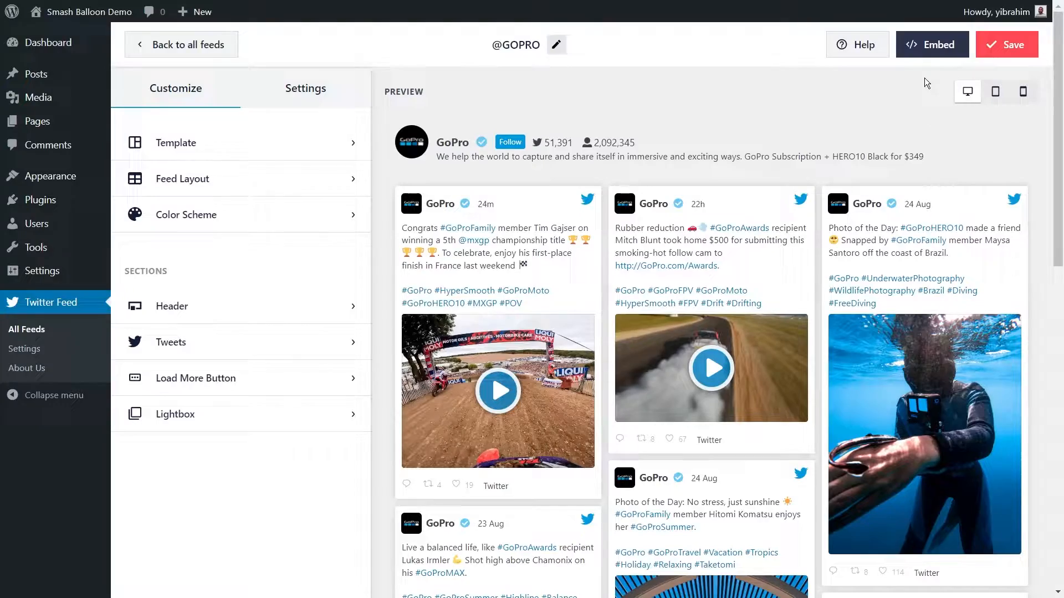
left_click(931, 44)
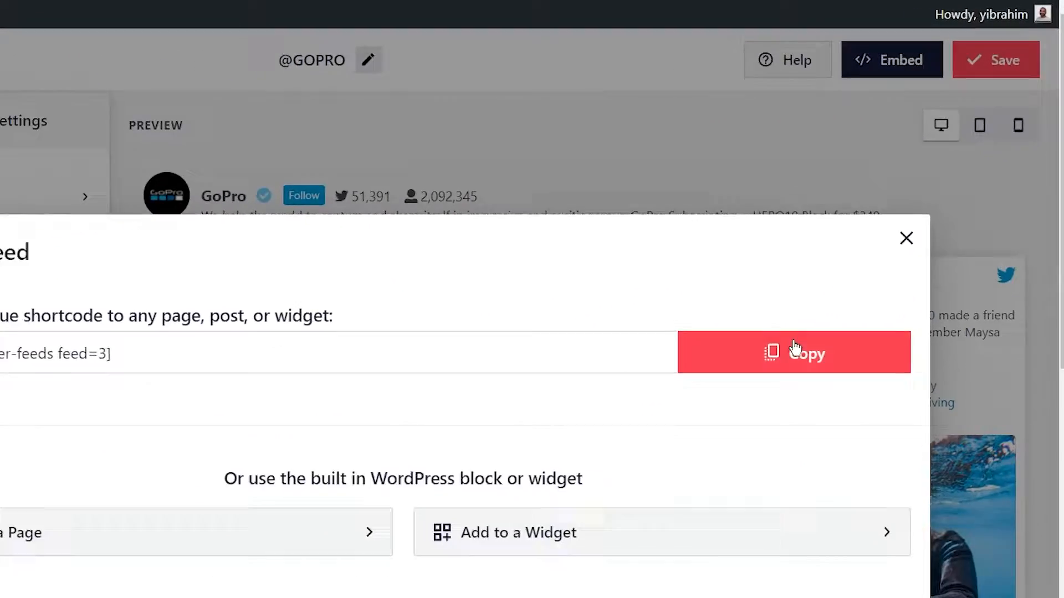
left_click(794, 353)
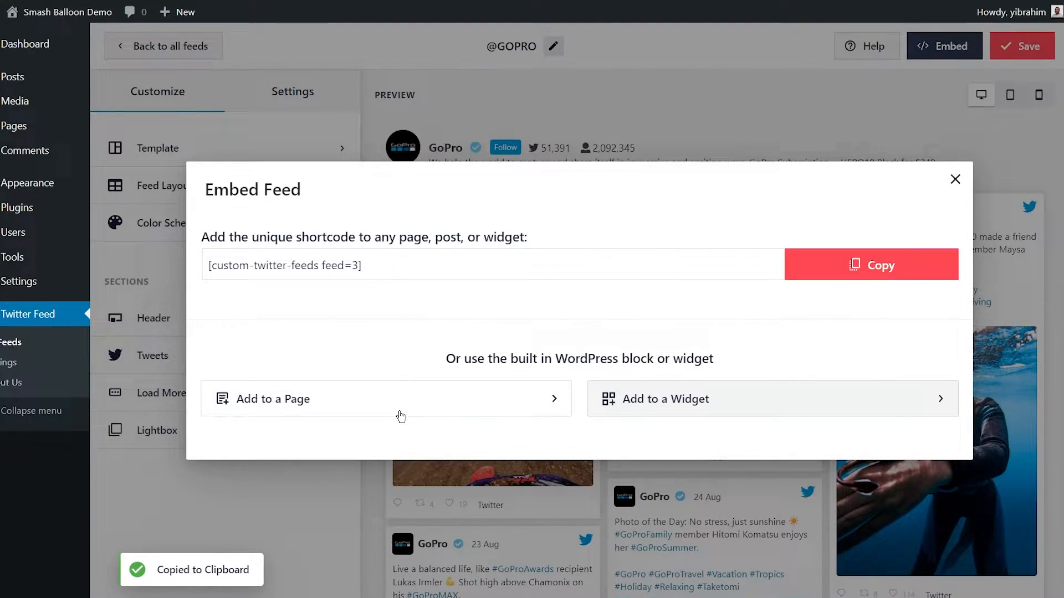
left_click(384, 399)
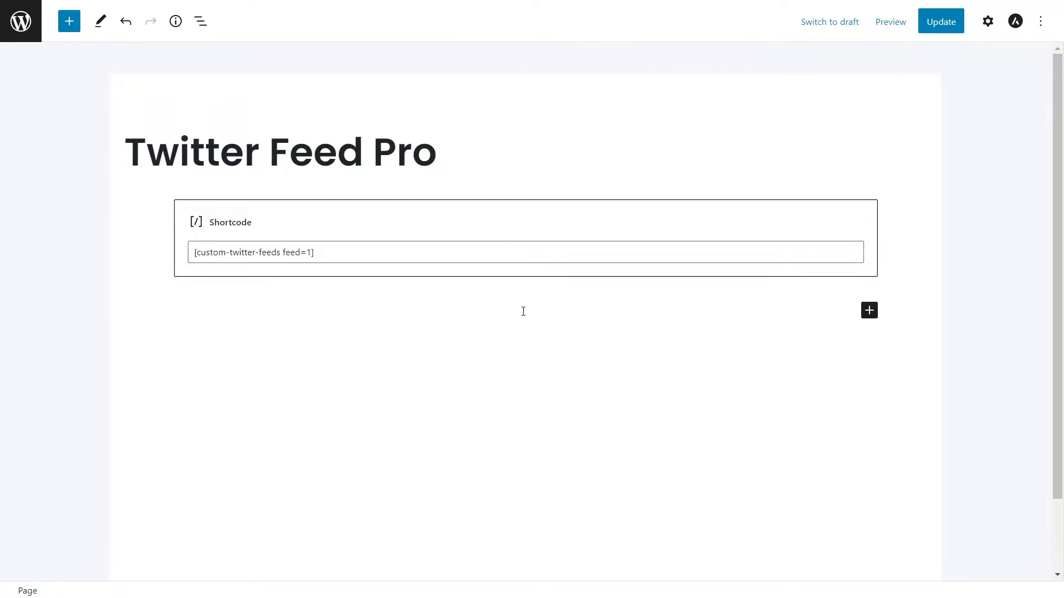
Step: Insert a Twitter Feed block into the Twitter Feed Pro page
left_click(869, 310)
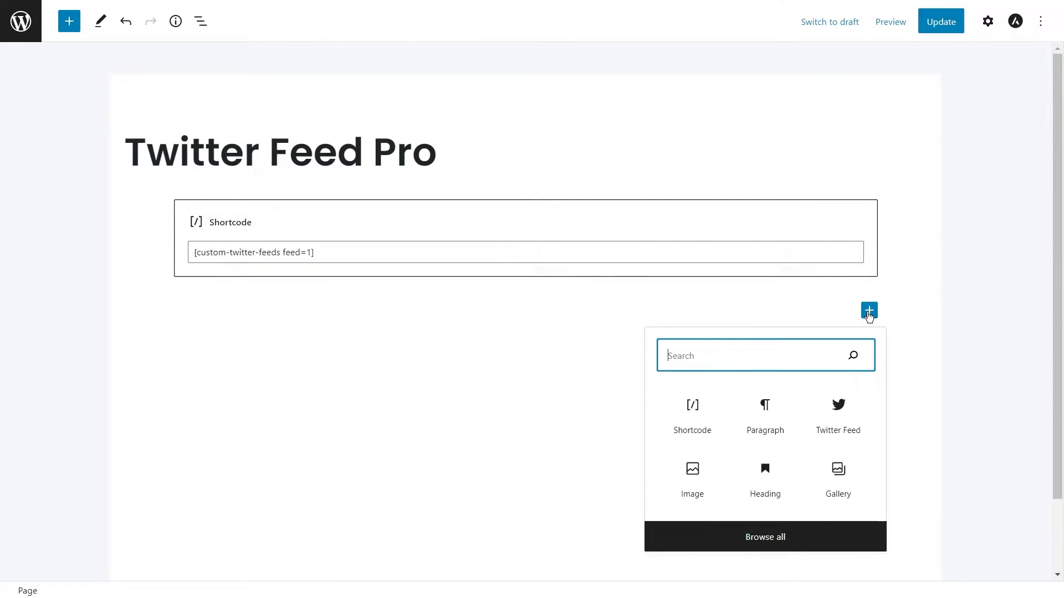
left_click(837, 414)
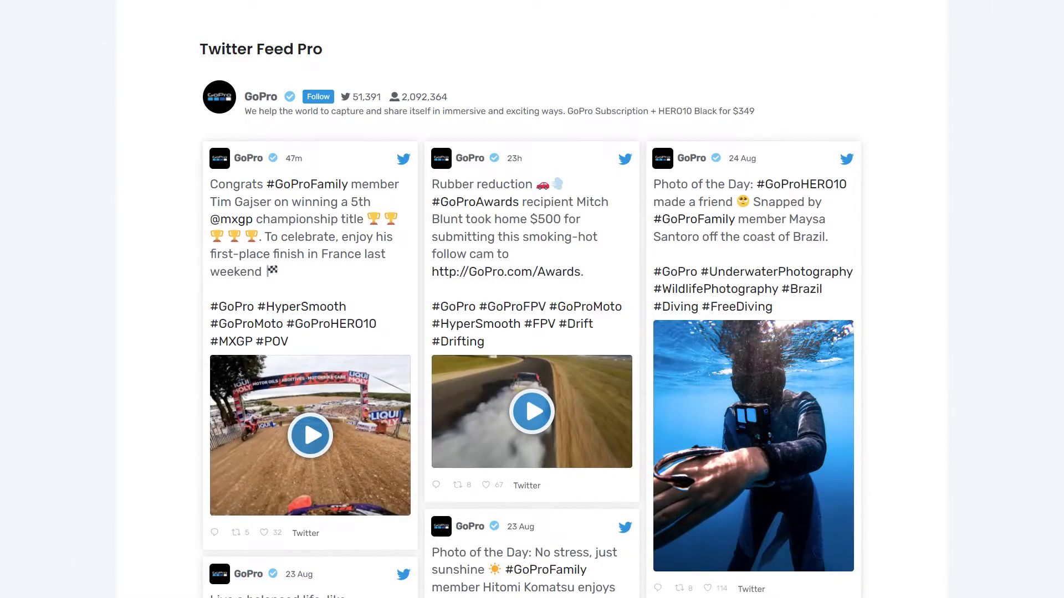
scroll("down", 3)
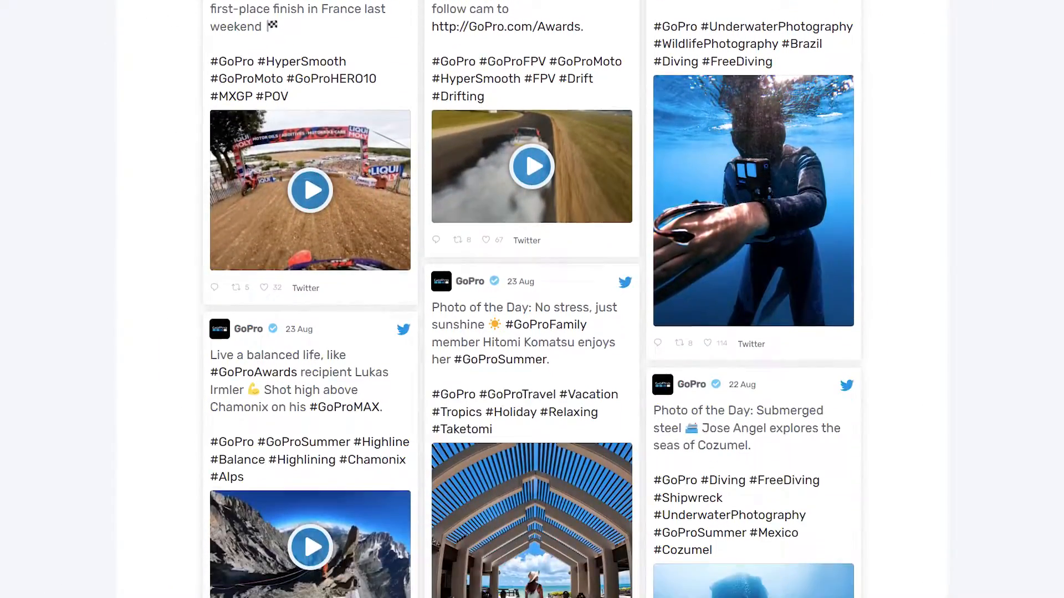
scroll("down", 3)
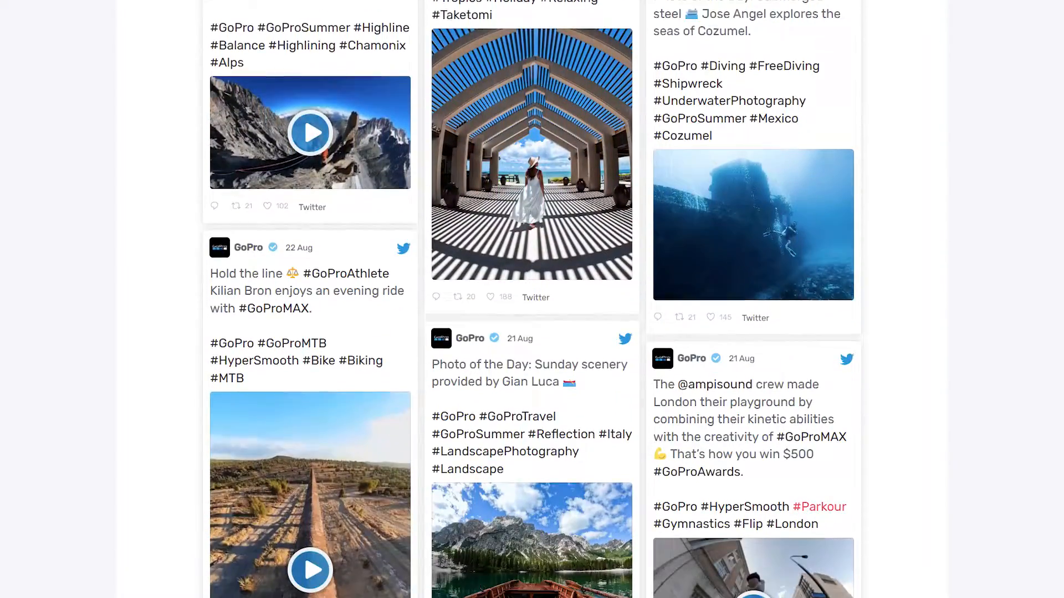
scroll("down", 3)
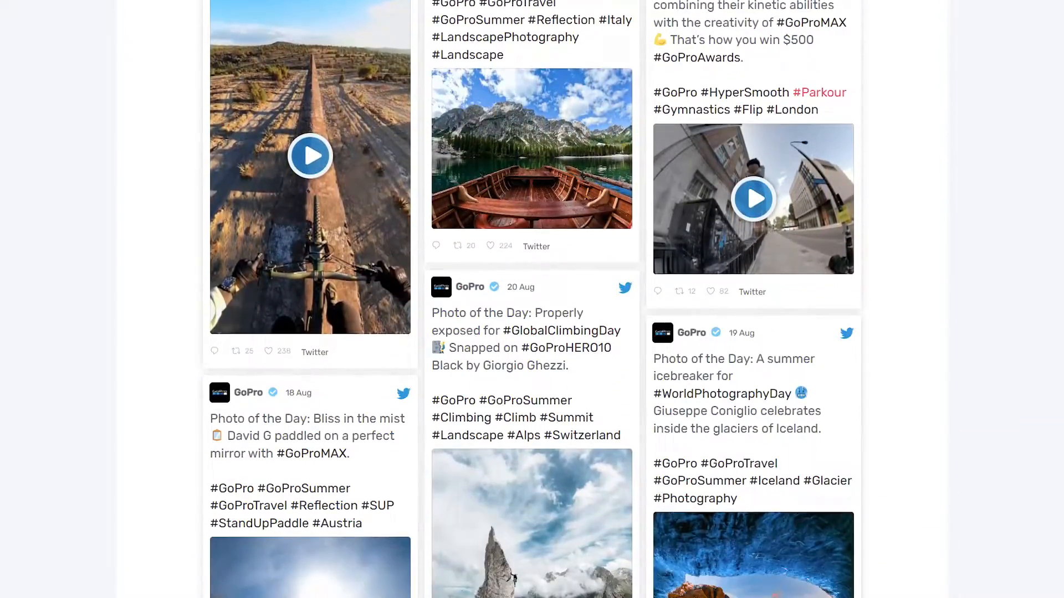
scroll("down", 3)
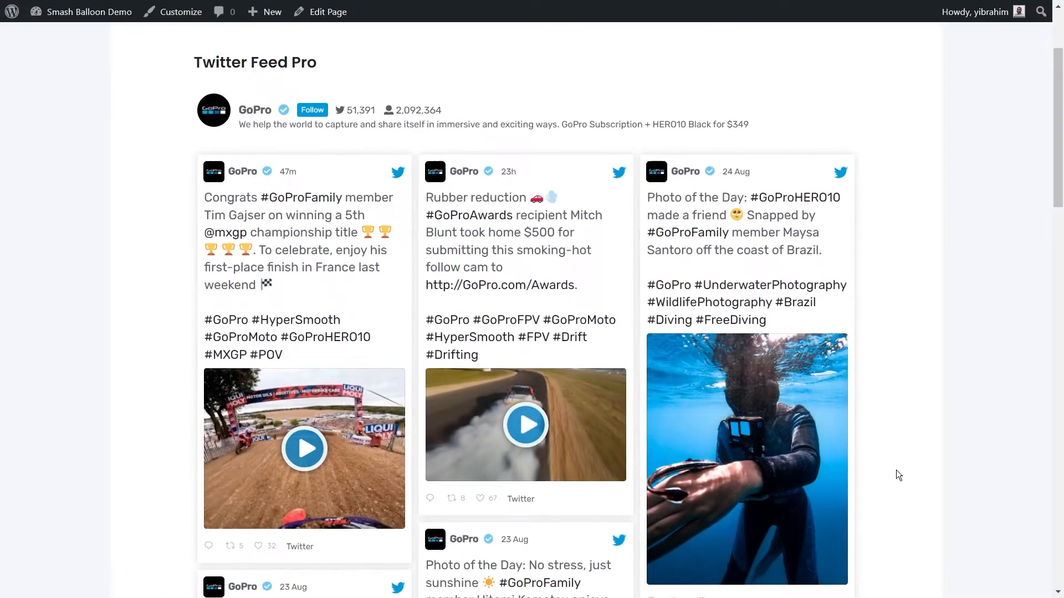
scroll("down", 3)
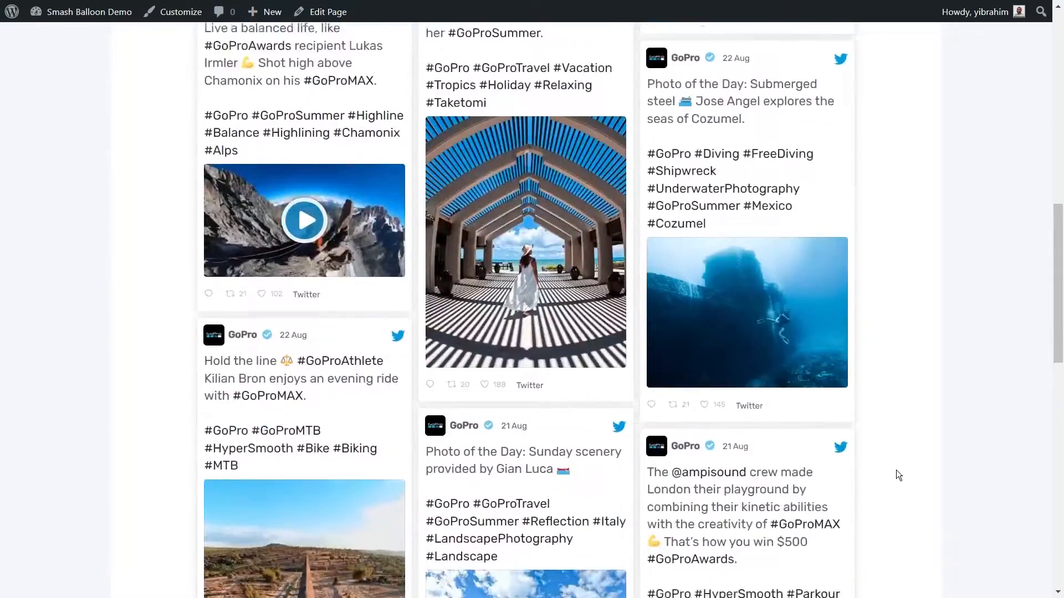
scroll("down", 3)
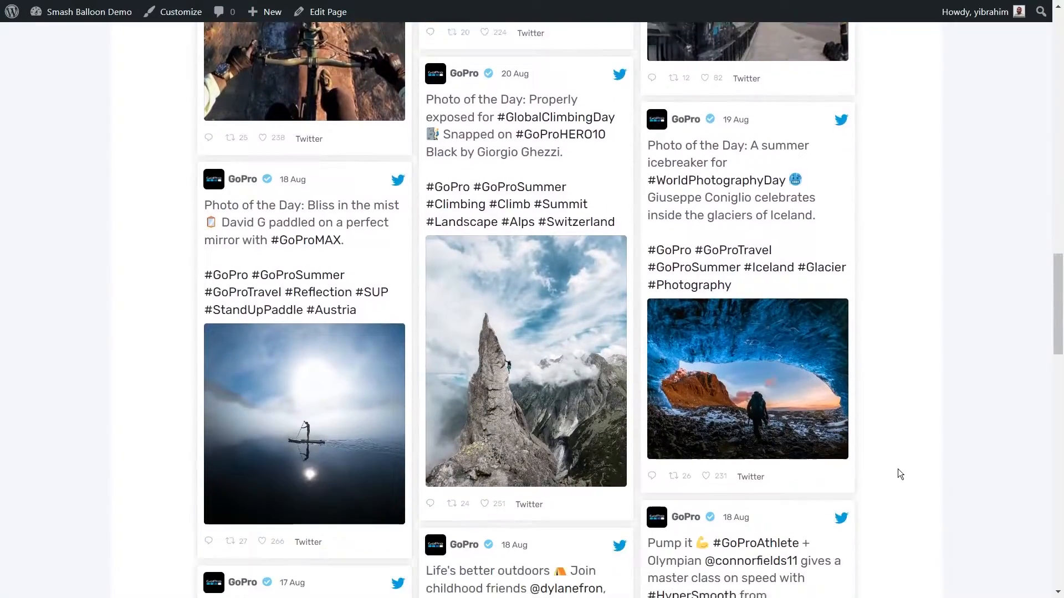
scroll("down", 3)
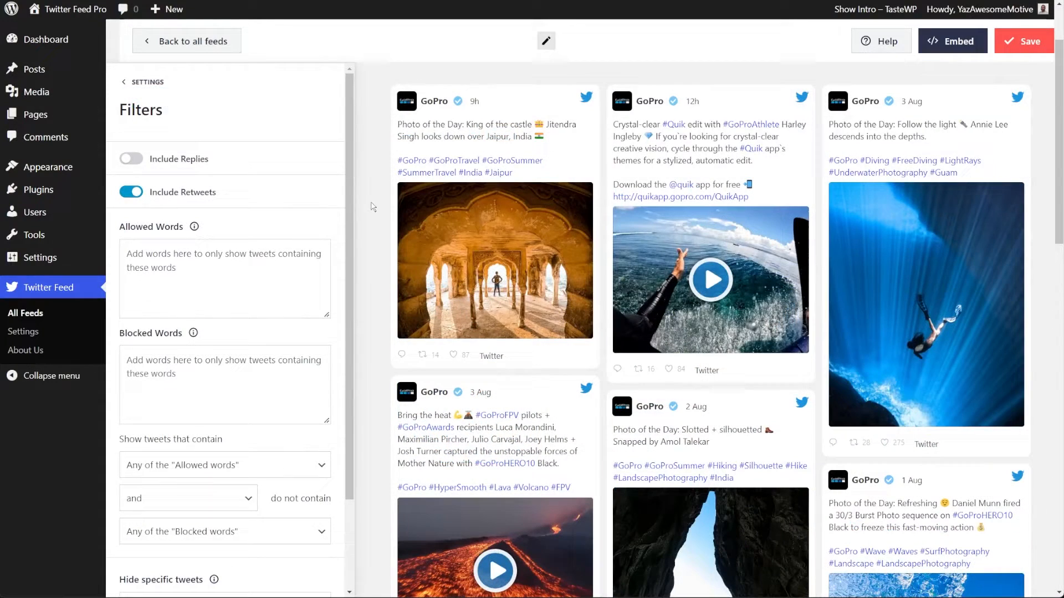
mouse_move(133, 164)
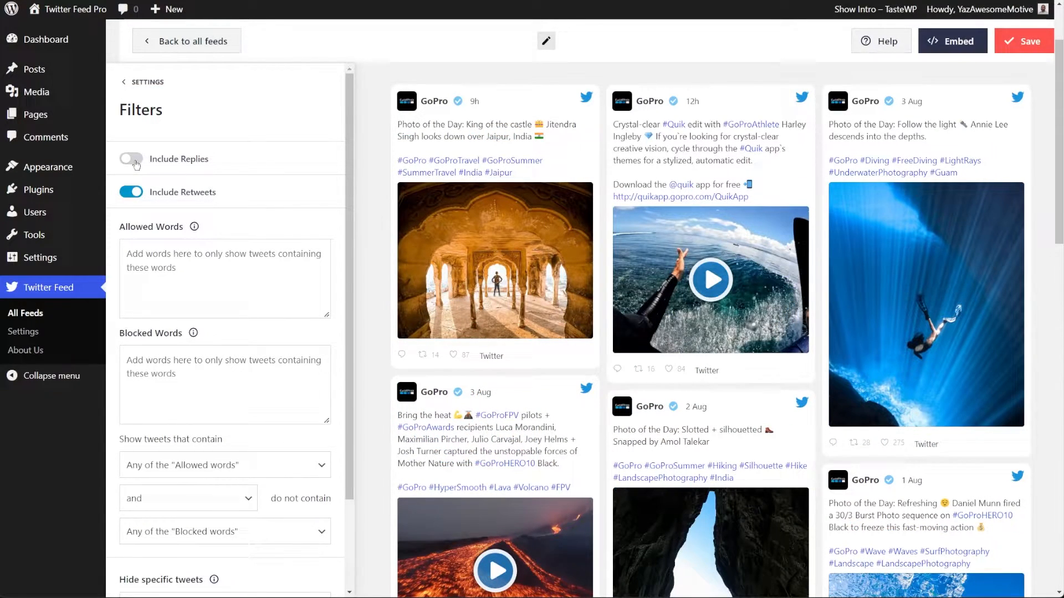
Step: Return to the main Customize sections previewing the GoPro feed with header and masonry tweets
left_click(131, 159)
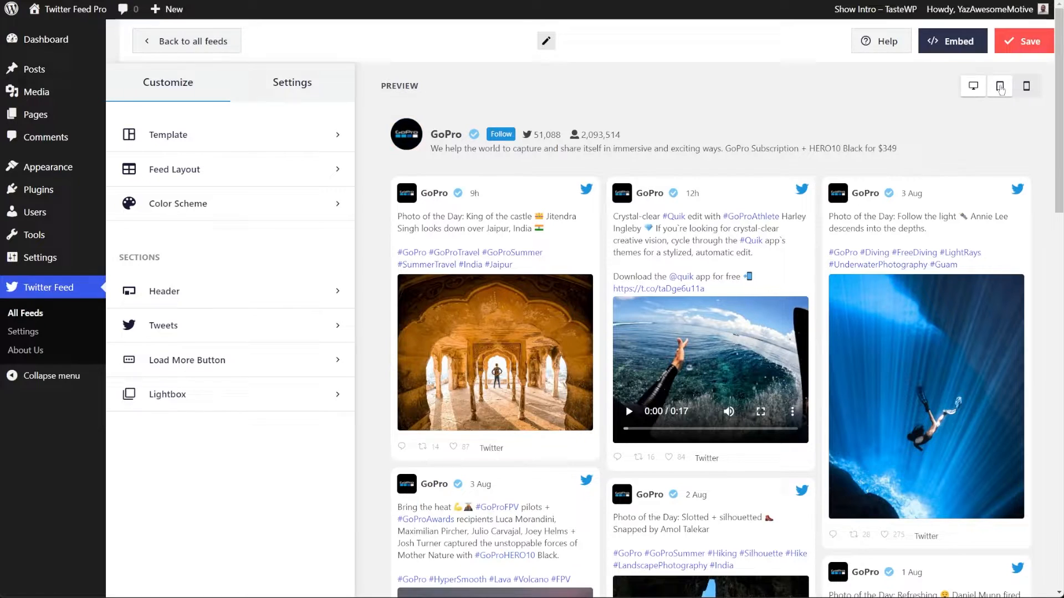
Step: Preview the GoPro feed at tablet width, then at mobile width
left_click(934, 86)
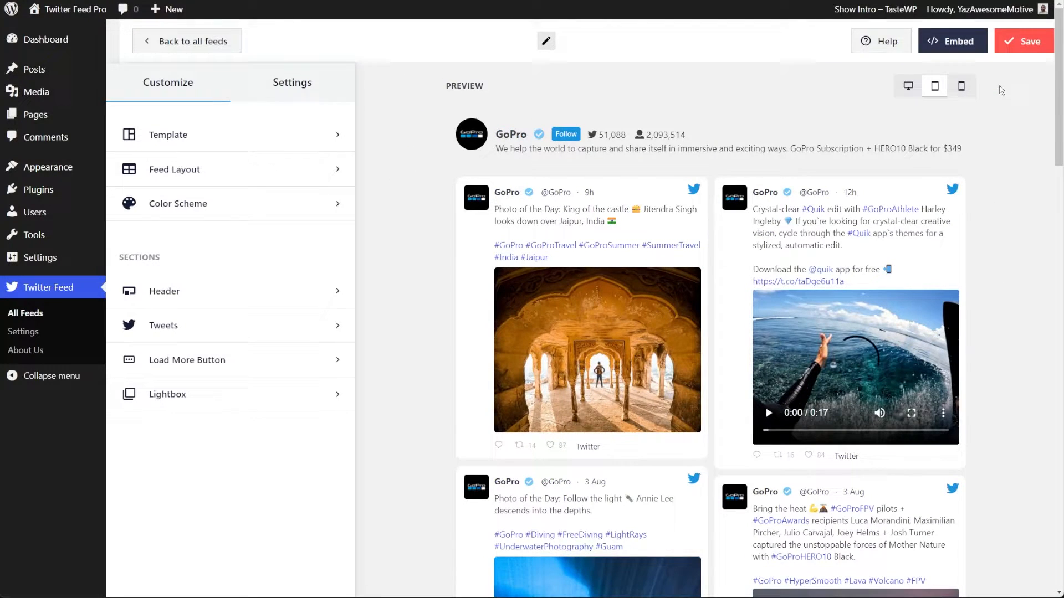
left_click(961, 87)
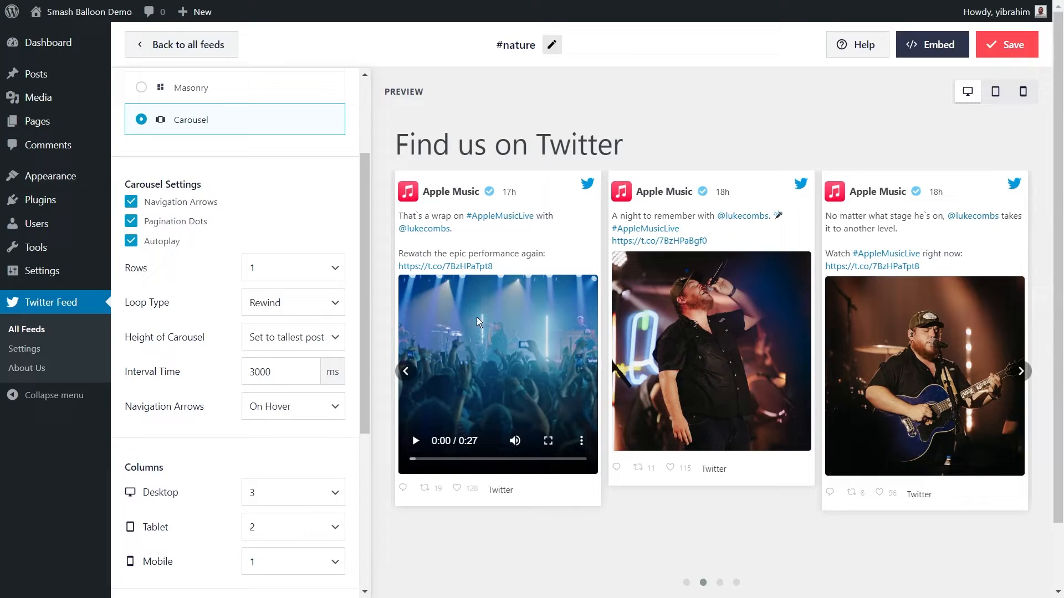
Step: Choose the Carousel layout for the Apple Music feed in Feed Layout
left_click(292, 267)
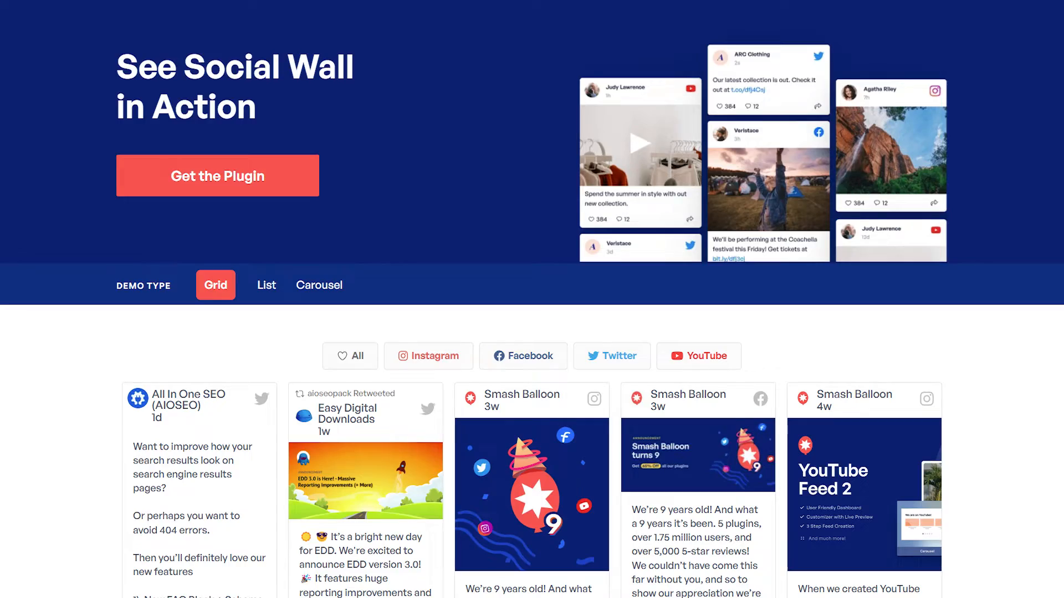
Step: Scroll the Social Wall demo page down to the multi-platform Grid demo
scroll("down", 3)
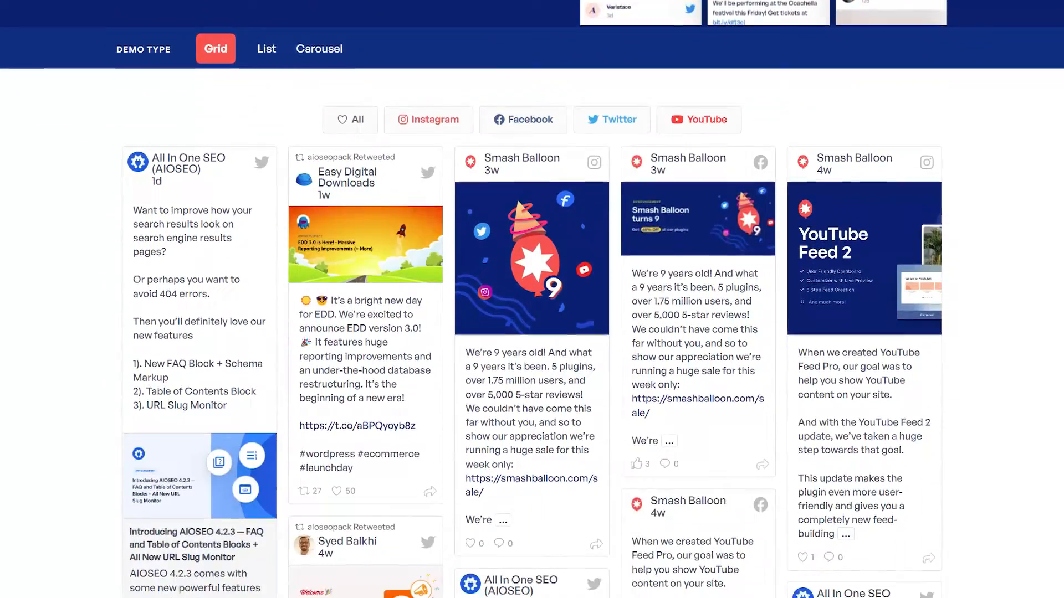
scroll("down", 3)
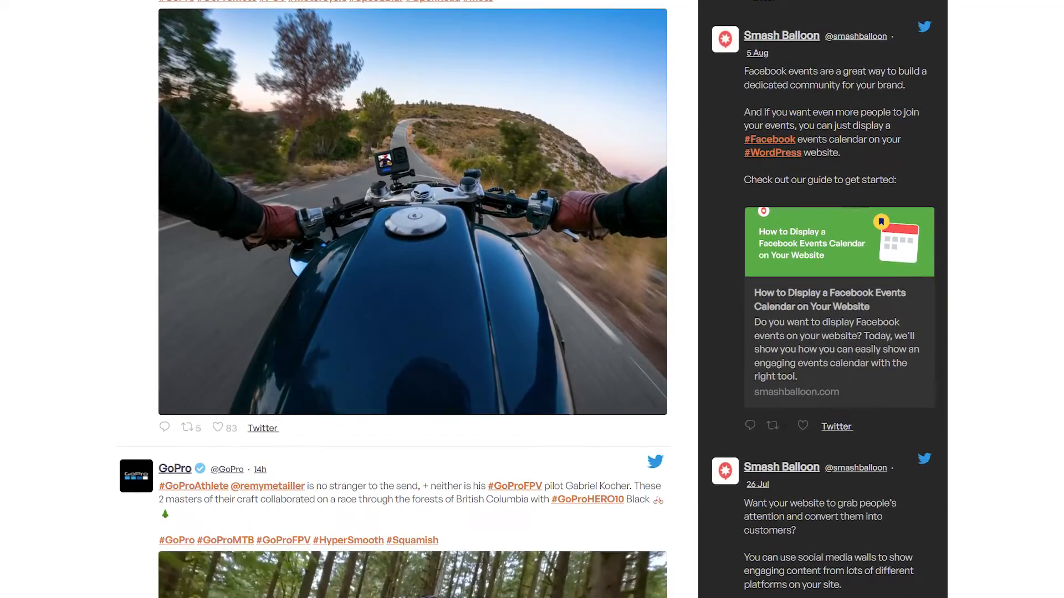
Step: Scroll through the GoPro tweet list and dark Smash Balloon sidebar feed demo
scroll("down", 3)
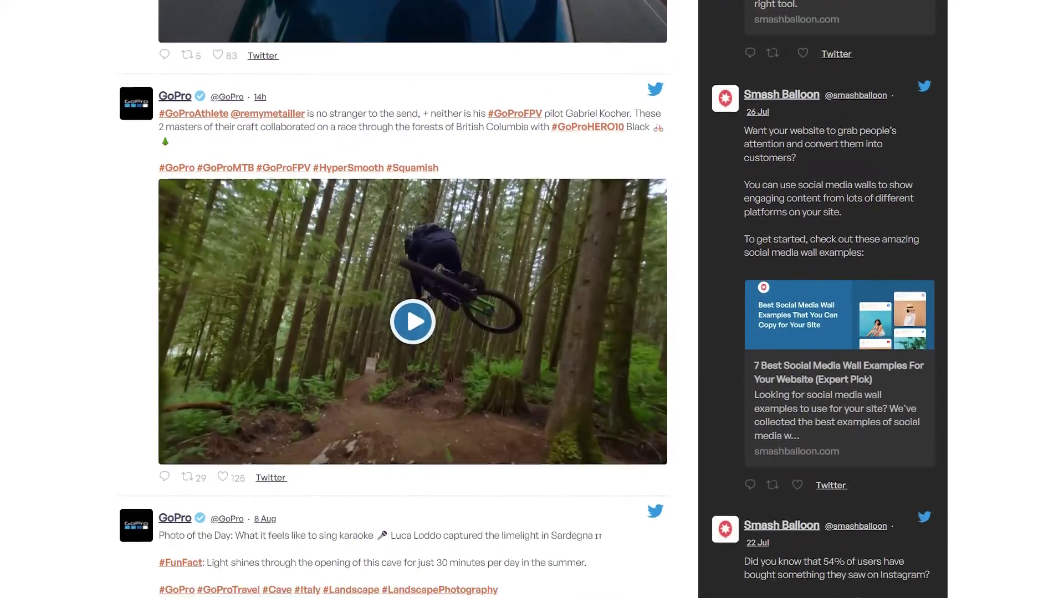
scroll("down", 3)
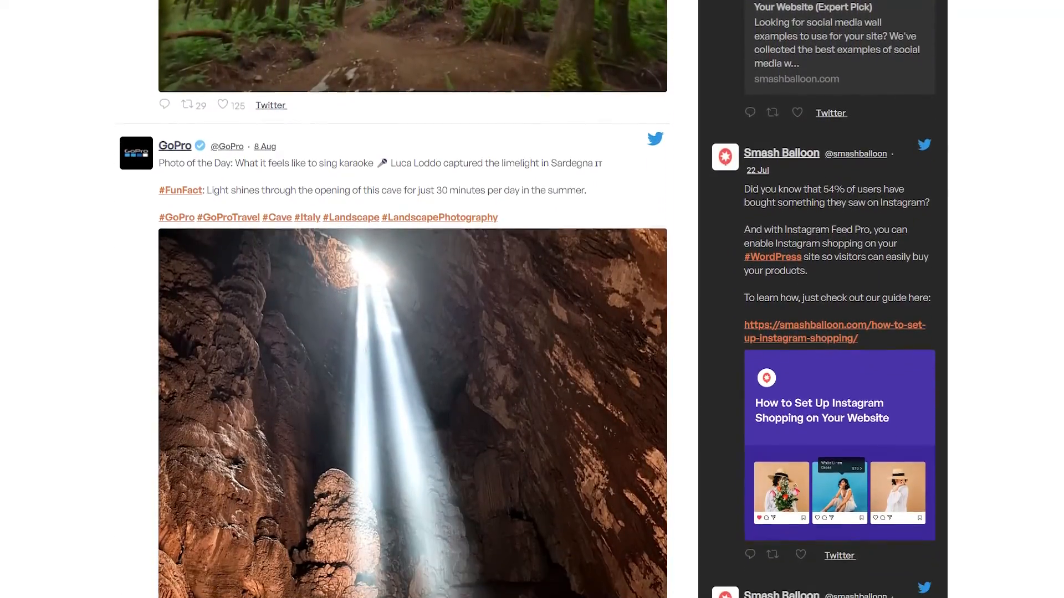